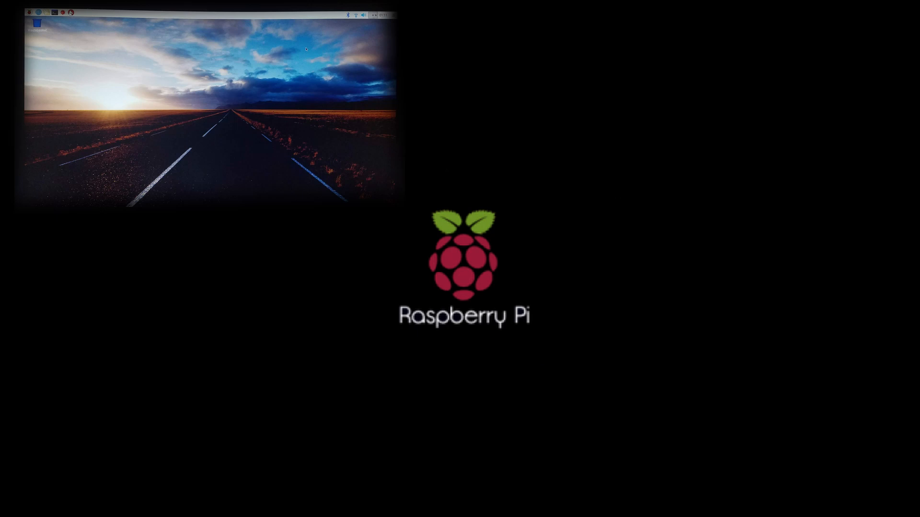
# - Enable SSH under Interfaces in Raspberry Pi Configuration and confirm with OK
pyautogui.click(35, 13)
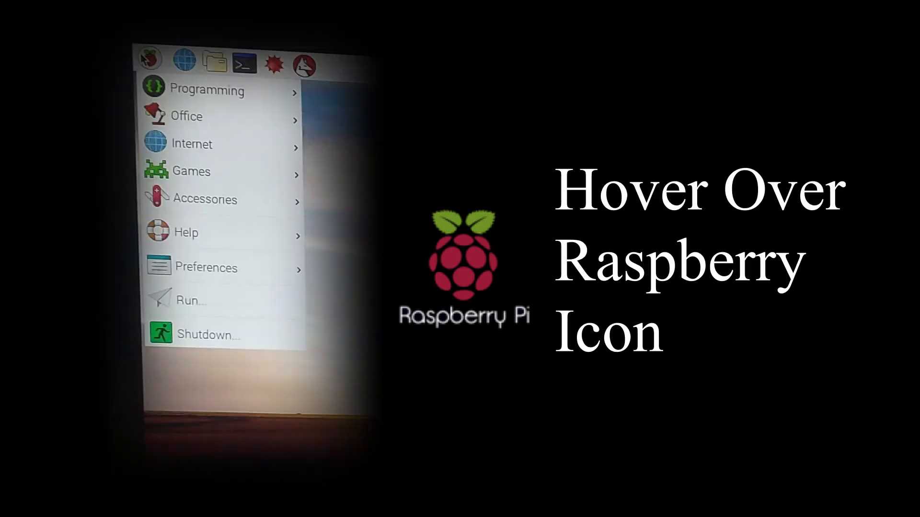
pyautogui.moveTo(123, 256)
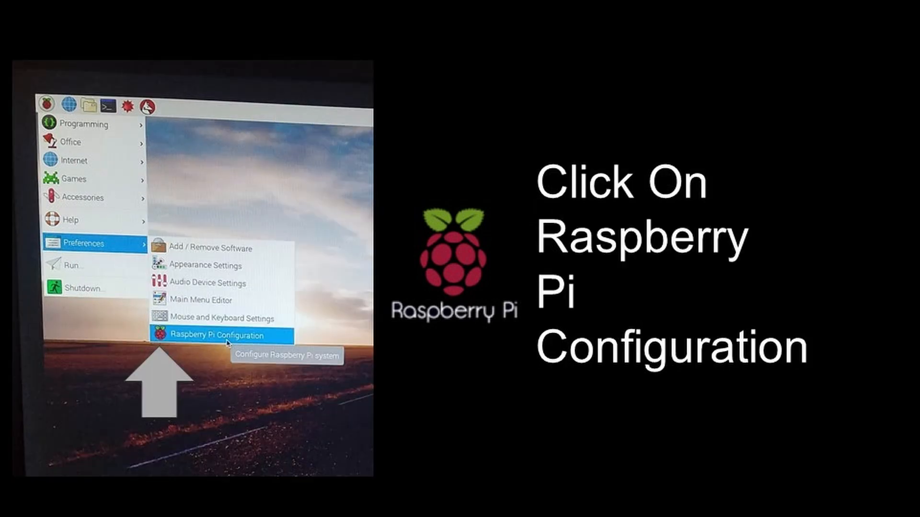
pyautogui.click(217, 336)
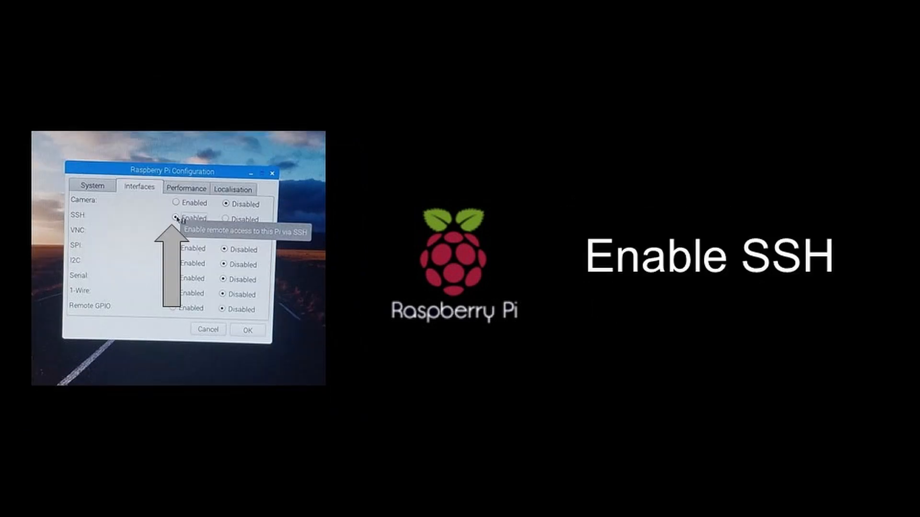
pyautogui.click(181, 219)
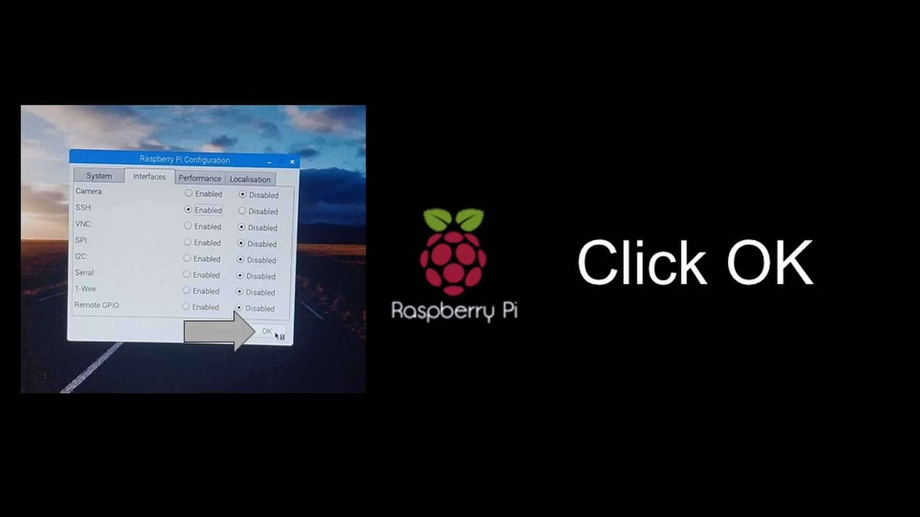
pyautogui.click(267, 334)
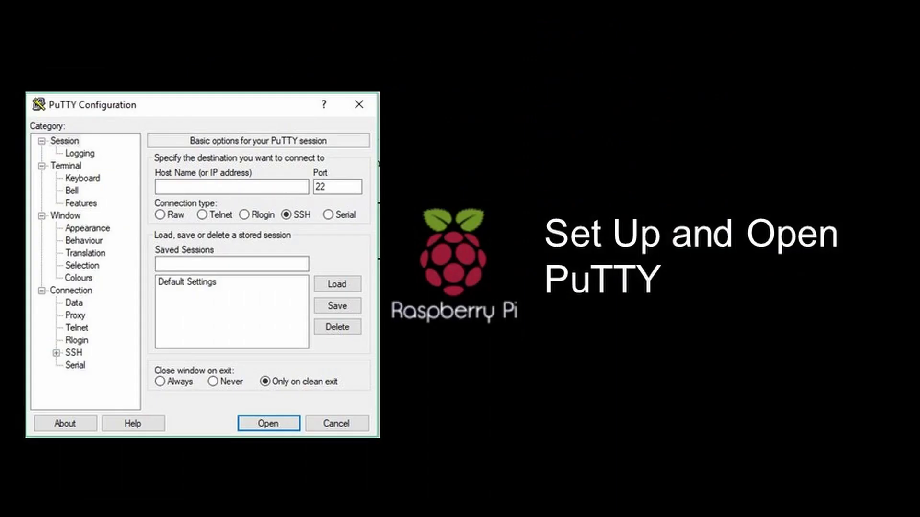
# - Set PuTTY's destination to 192.168.1.129 and connect over SSH as user pi
pyautogui.click(267, 423)
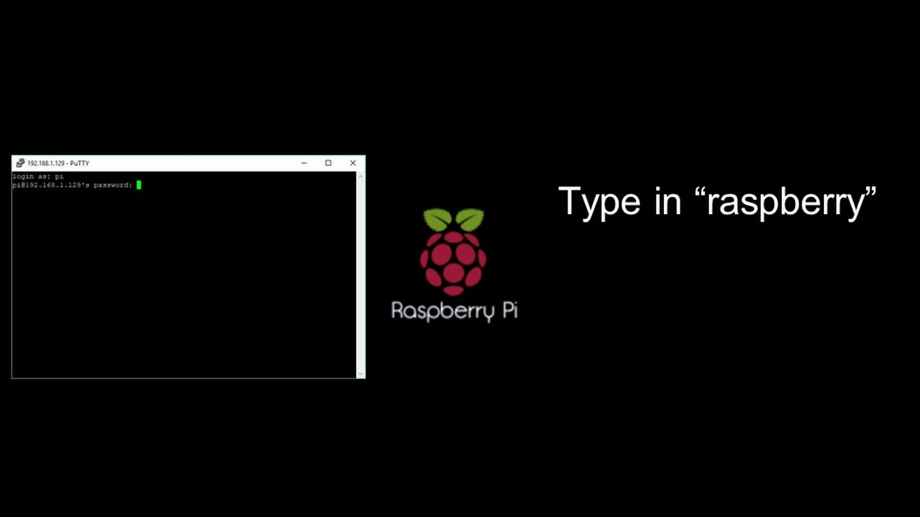